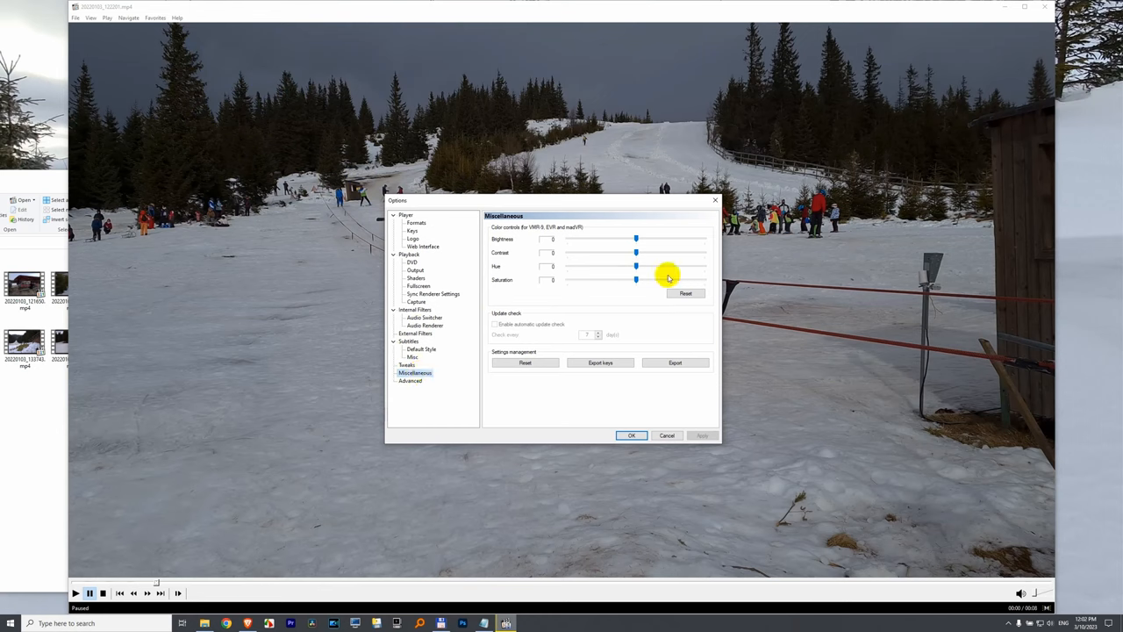
# Step: Raise the Brightness and Saturation sliders in Options > Miscellaneous and confirm
pyautogui.moveTo(636, 279); pyautogui.dragTo(710, 279)
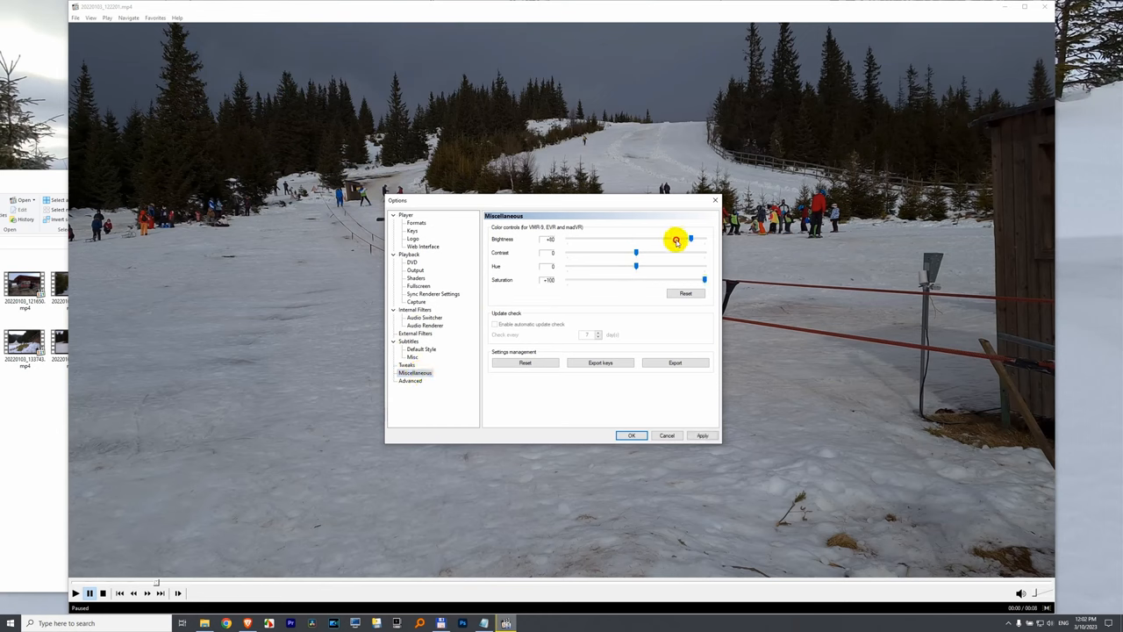
pyautogui.click(632, 435)
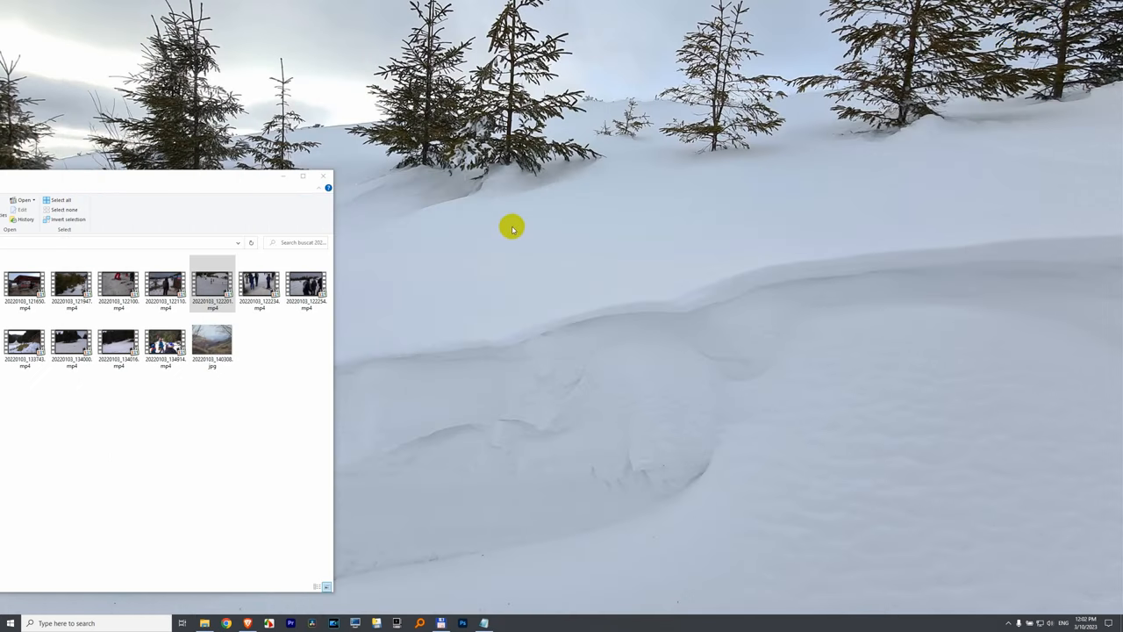
pyautogui.moveTo(527, 230)
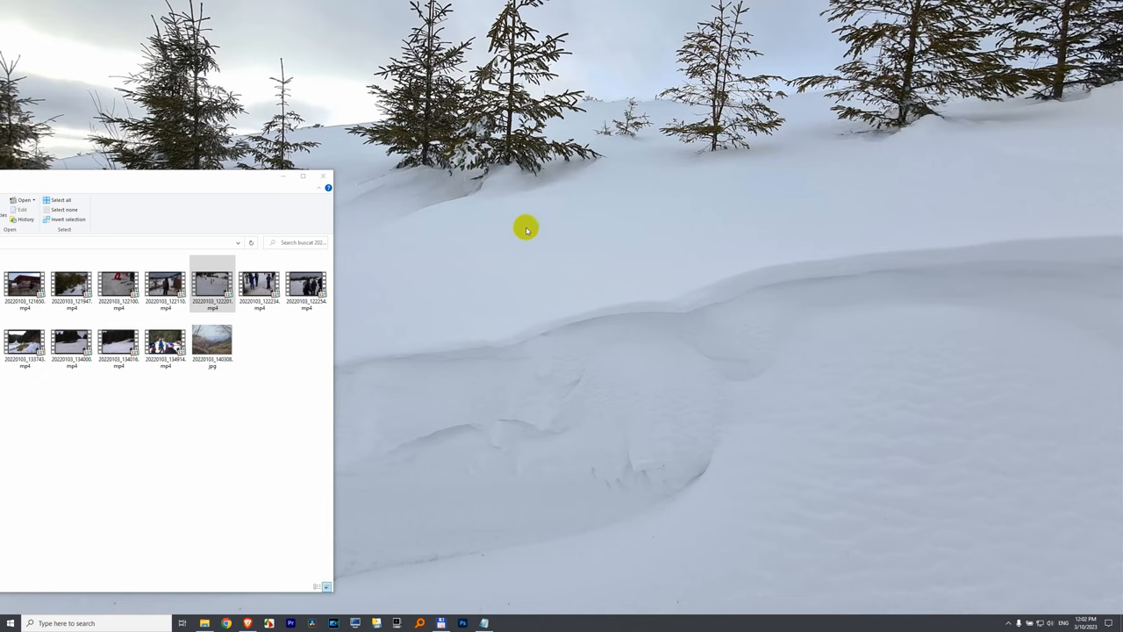
# Step: Bring up the desktop context menu that offers the NVIDIA Control Panel
pyautogui.rightClick(527, 230)
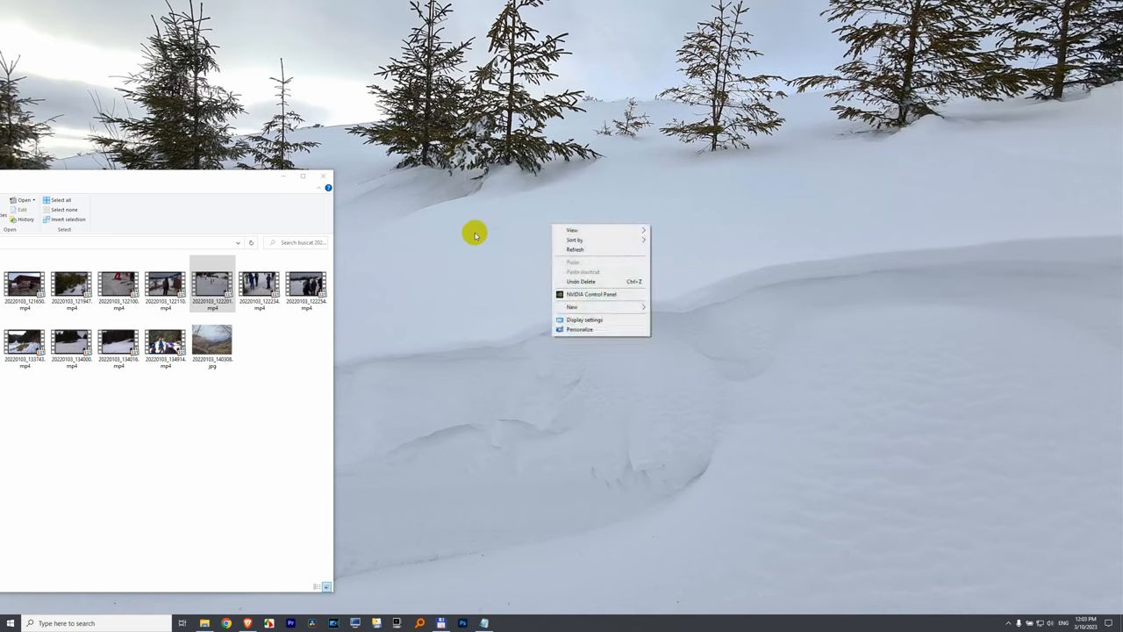
pyautogui.moveTo(516, 239)
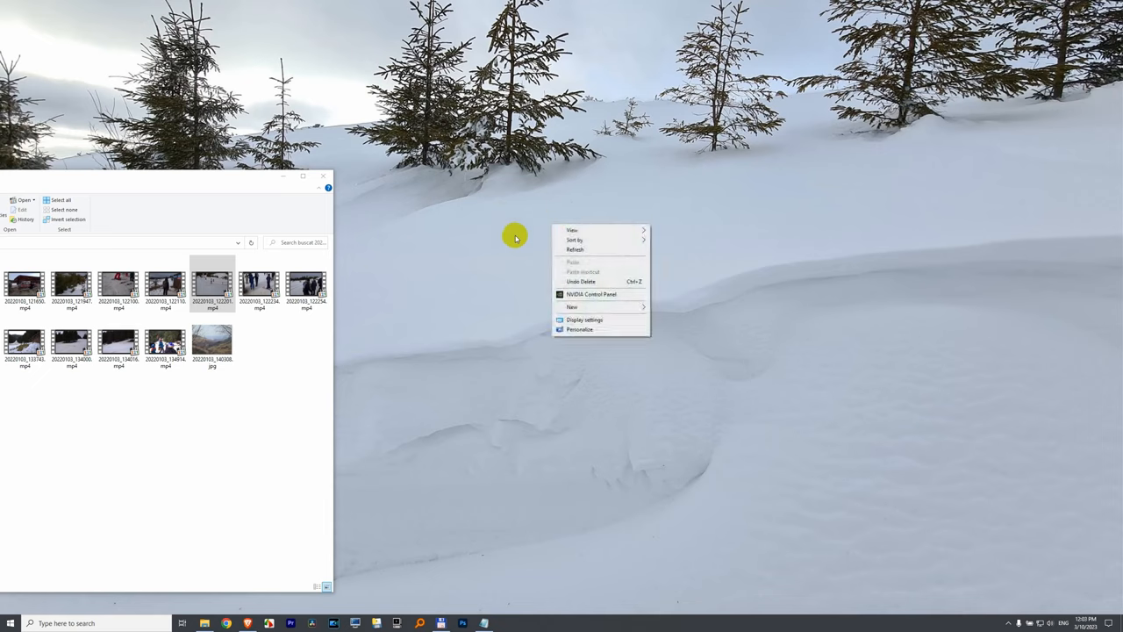
pyautogui.moveTo(601, 295)
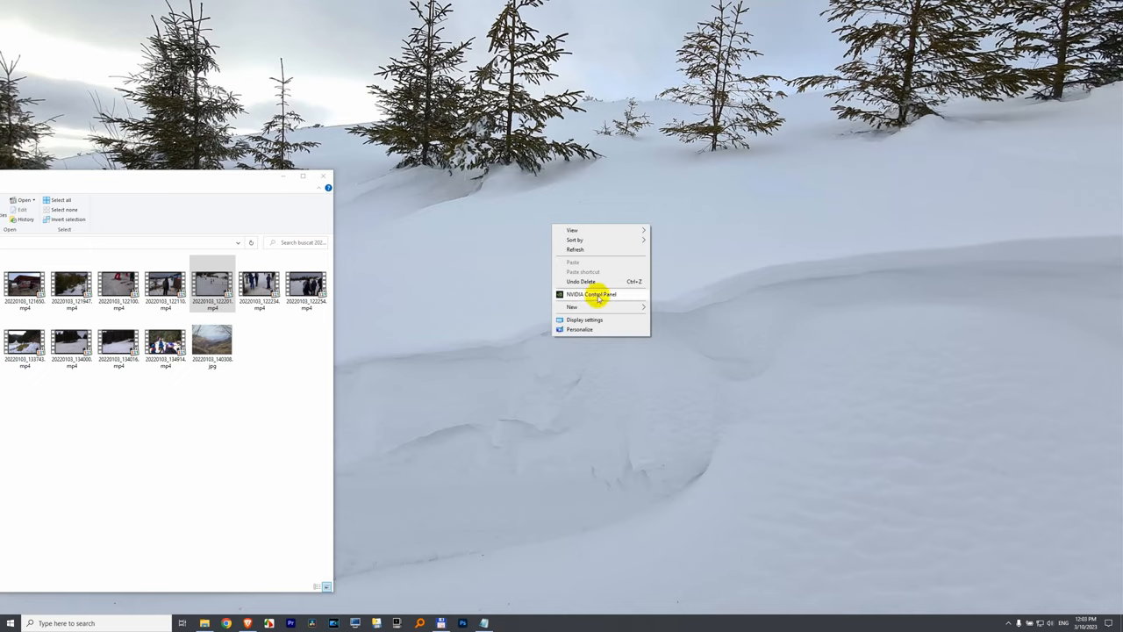
# Step: Launch NVIDIA Control Panel and go to Video > Adjust video color settings
pyautogui.click(594, 305)
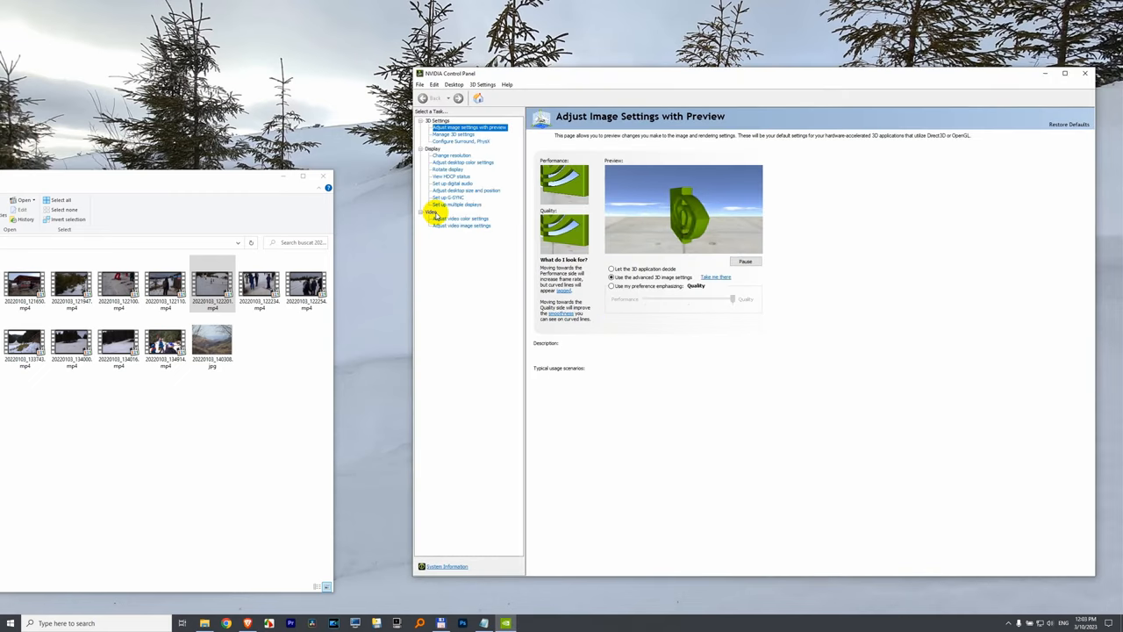
pyautogui.click(460, 218)
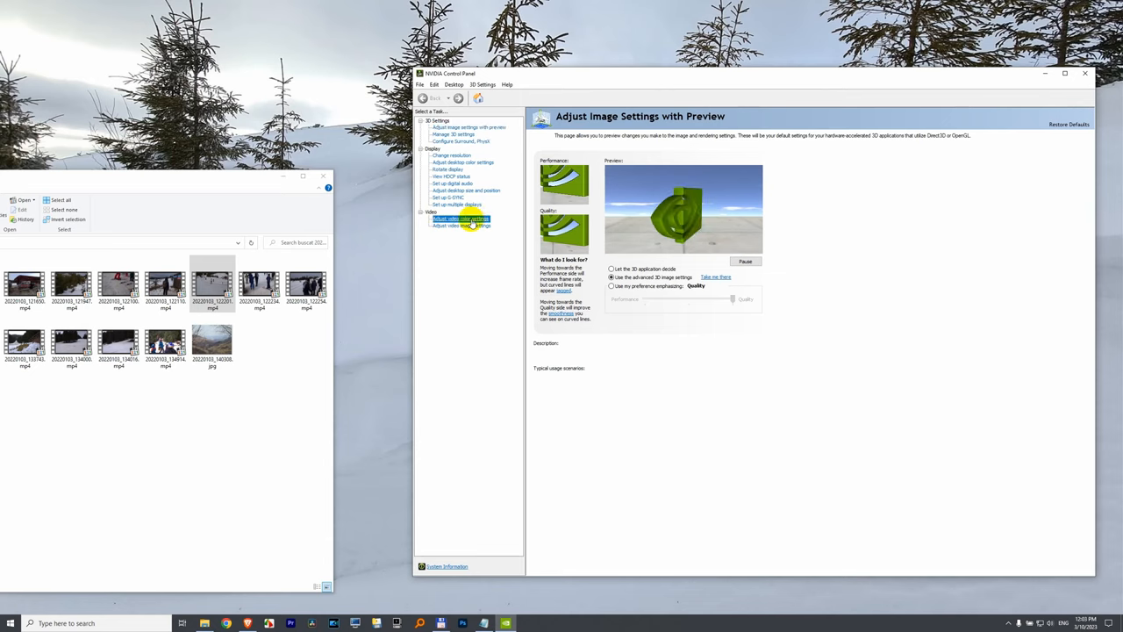
pyautogui.click(459, 218)
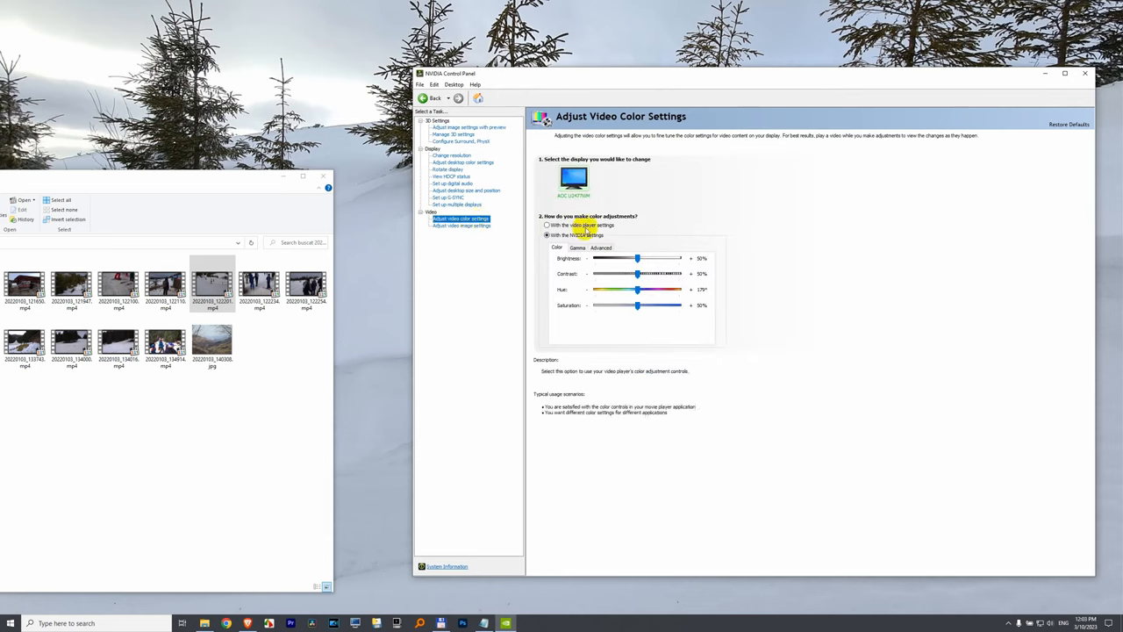
# Step: Choose 'With the video player settings', close the panel and answer Yes to apply
pyautogui.click(548, 235)
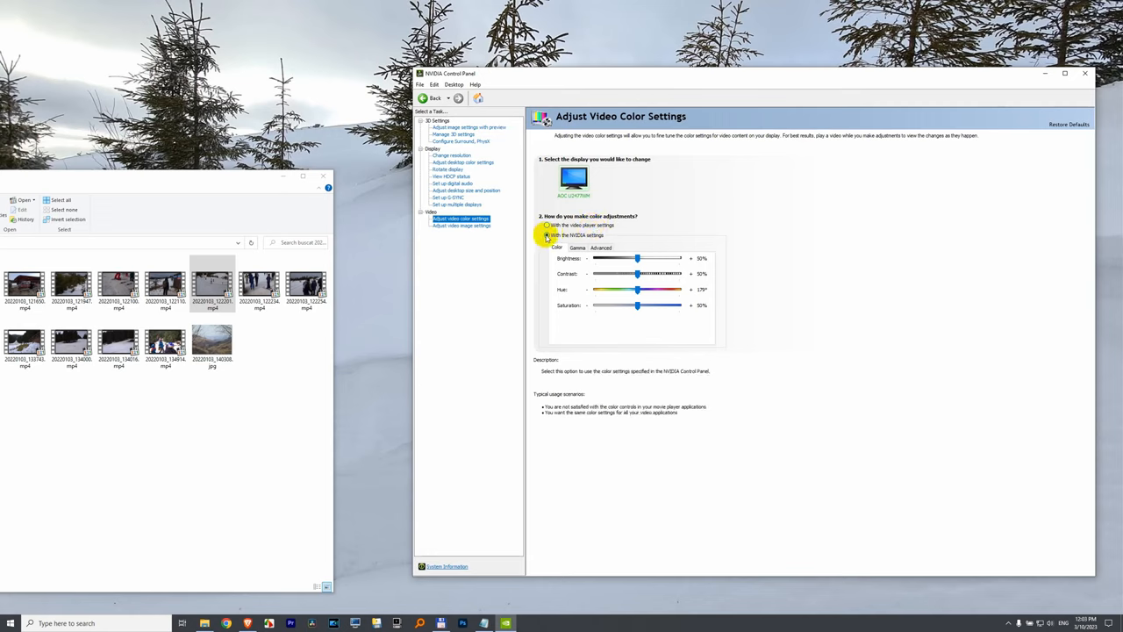
pyautogui.click(547, 225)
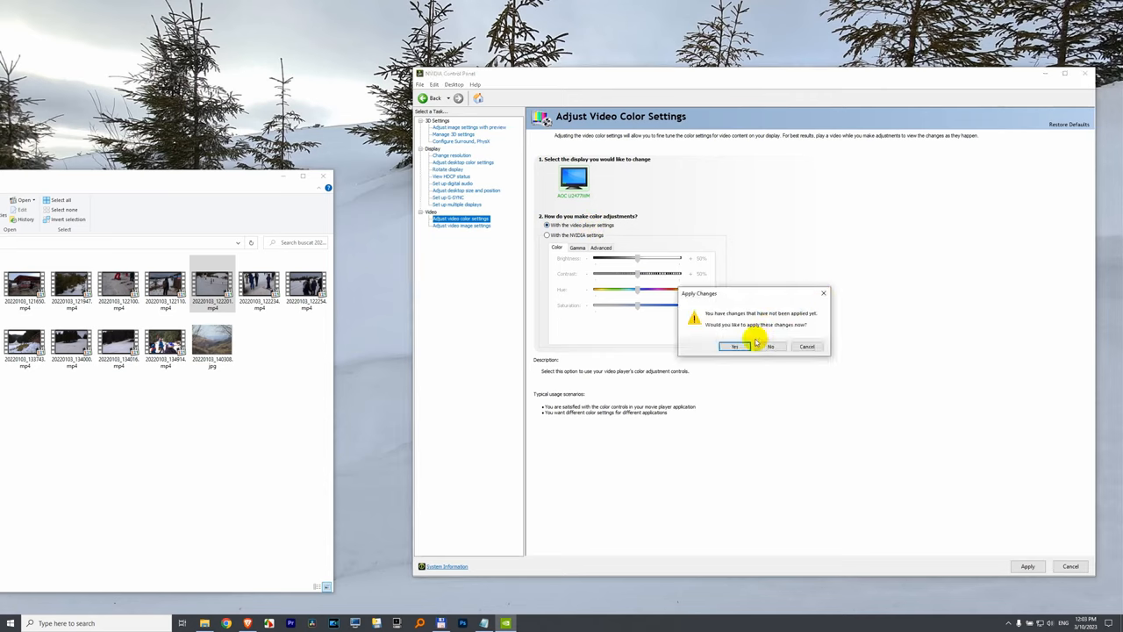
pyautogui.click(733, 346)
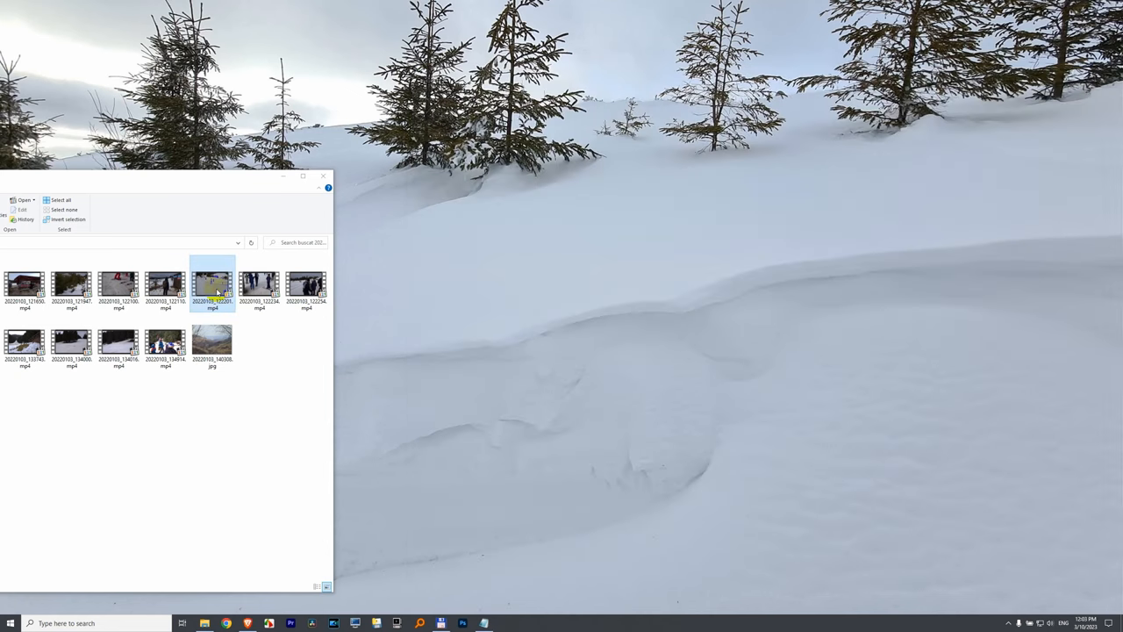
# Step: Start the skiing clip playing in MPC-HC from File Explorer
pyautogui.doubleClick(212, 283)
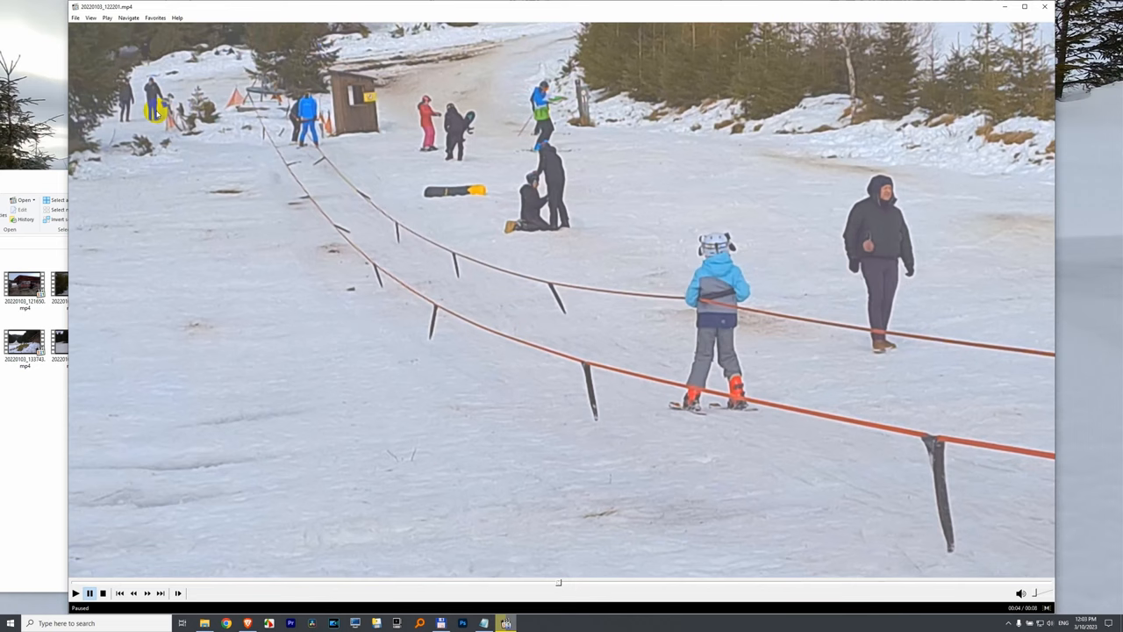
# Step: Reach the Miscellaneous colour controls through View > Options
pyautogui.click(78, 17)
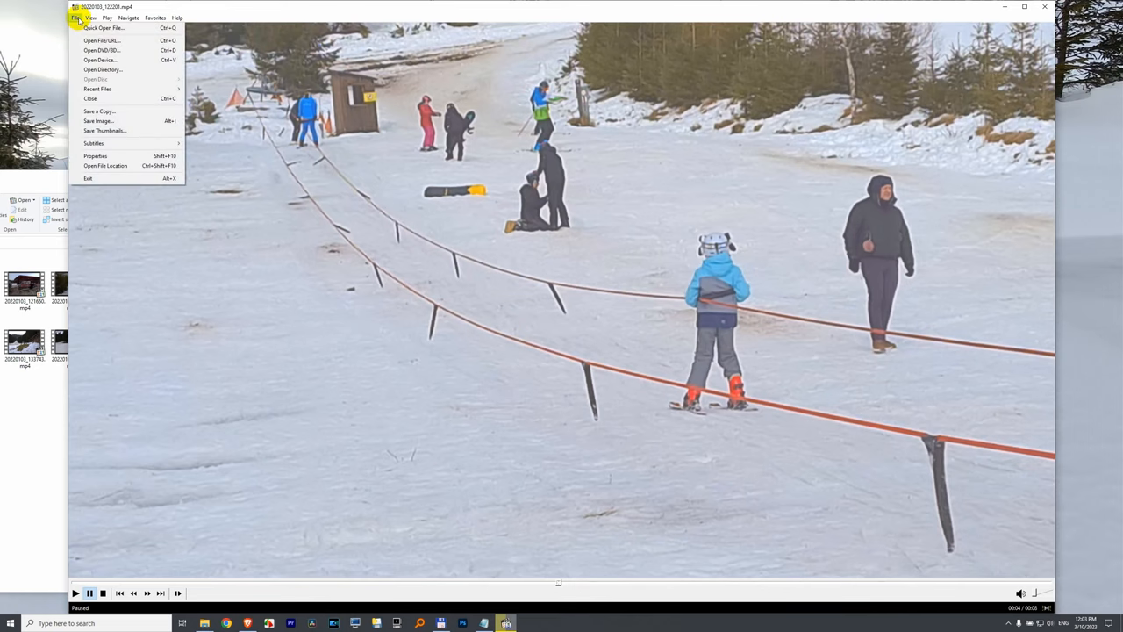
pyautogui.click(92, 17)
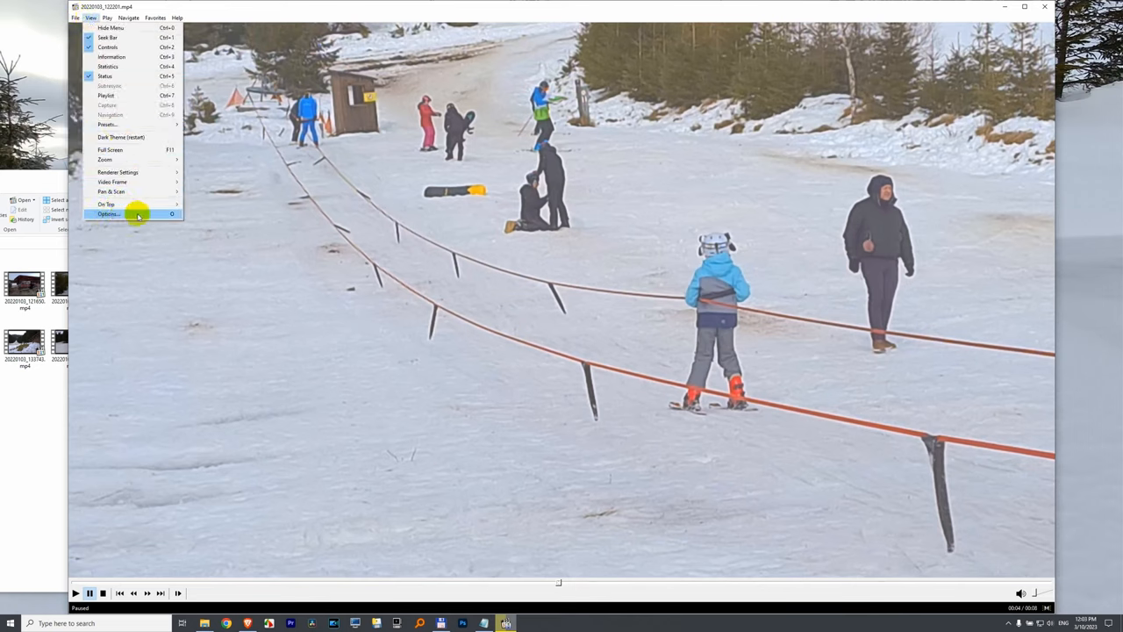
pyautogui.click(107, 214)
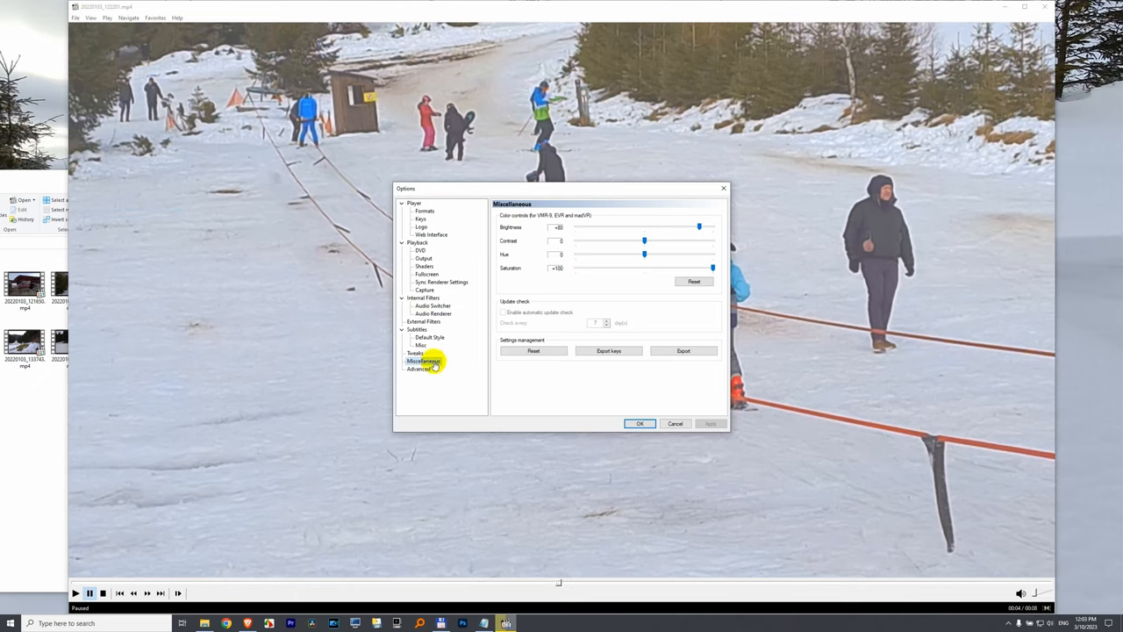
# Step: Drop Saturation to minimum, raise Brightness, then lower Brightness and restore Saturation so the clip plays darker
pyautogui.moveTo(713, 267); pyautogui.dragTo(644, 266)
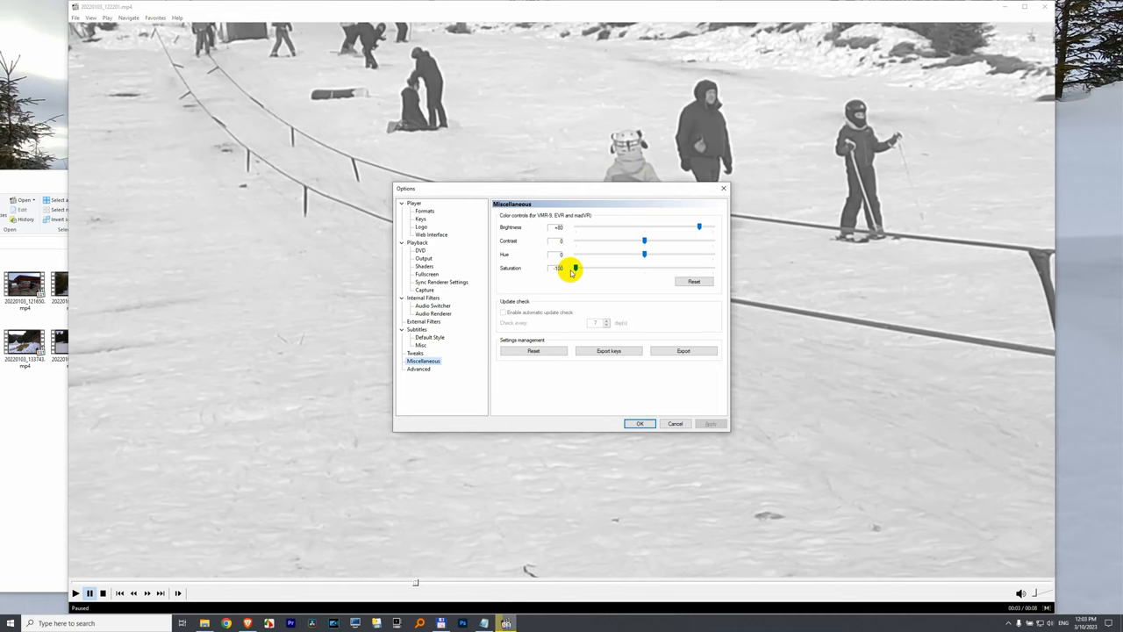
pyautogui.moveTo(699, 227); pyautogui.dragTo(593, 227)
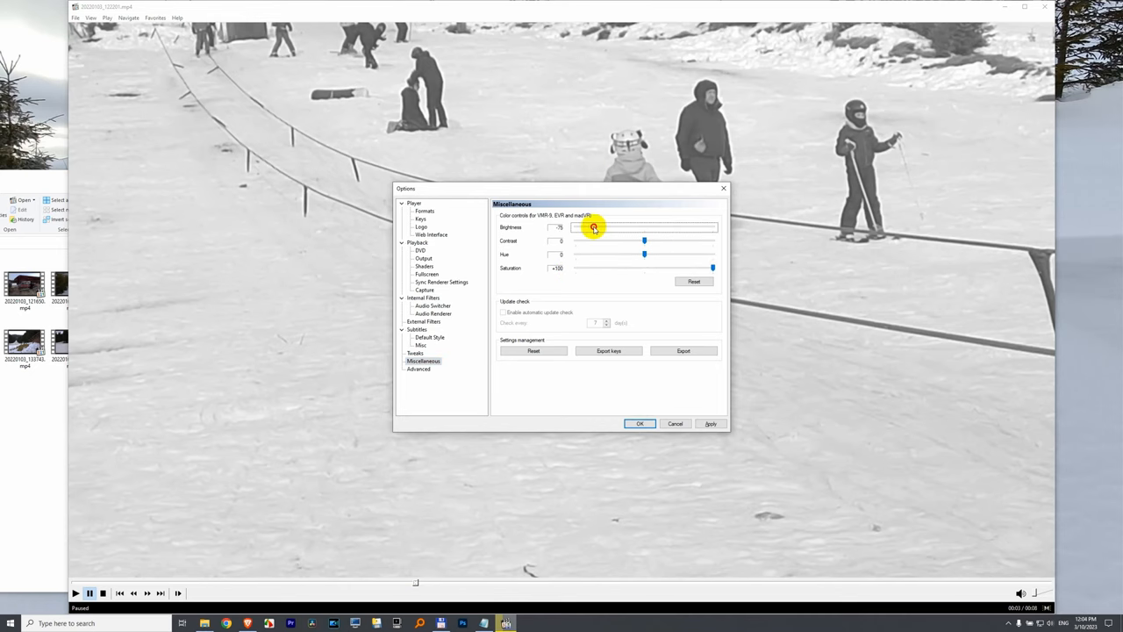
pyautogui.click(639, 423)
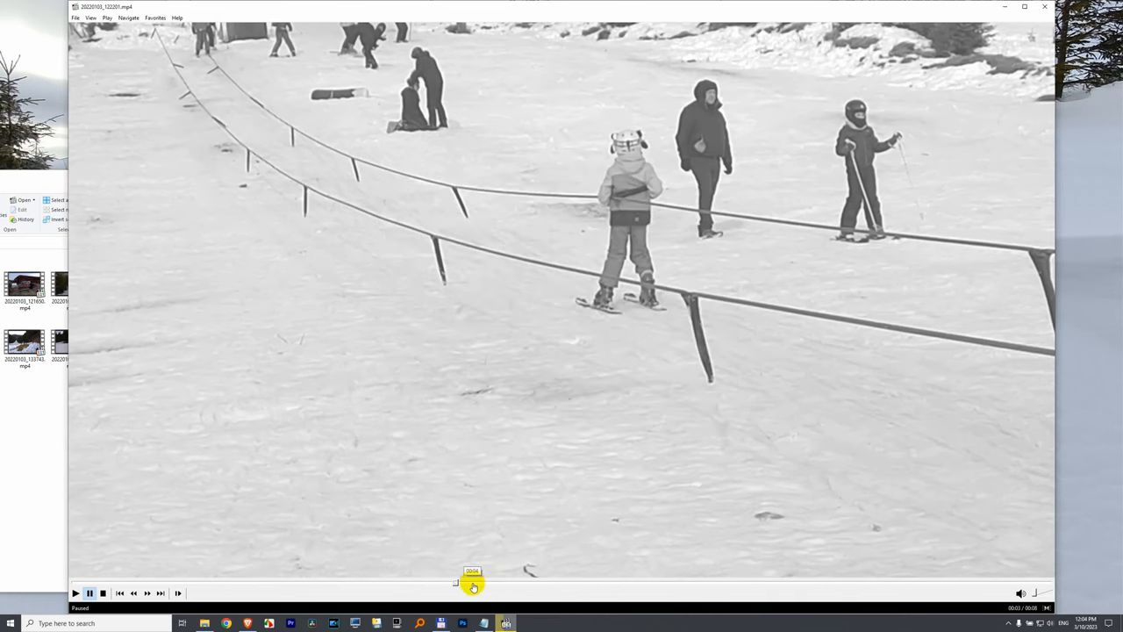
pyautogui.moveTo(472, 586); pyautogui.dragTo(553, 586)
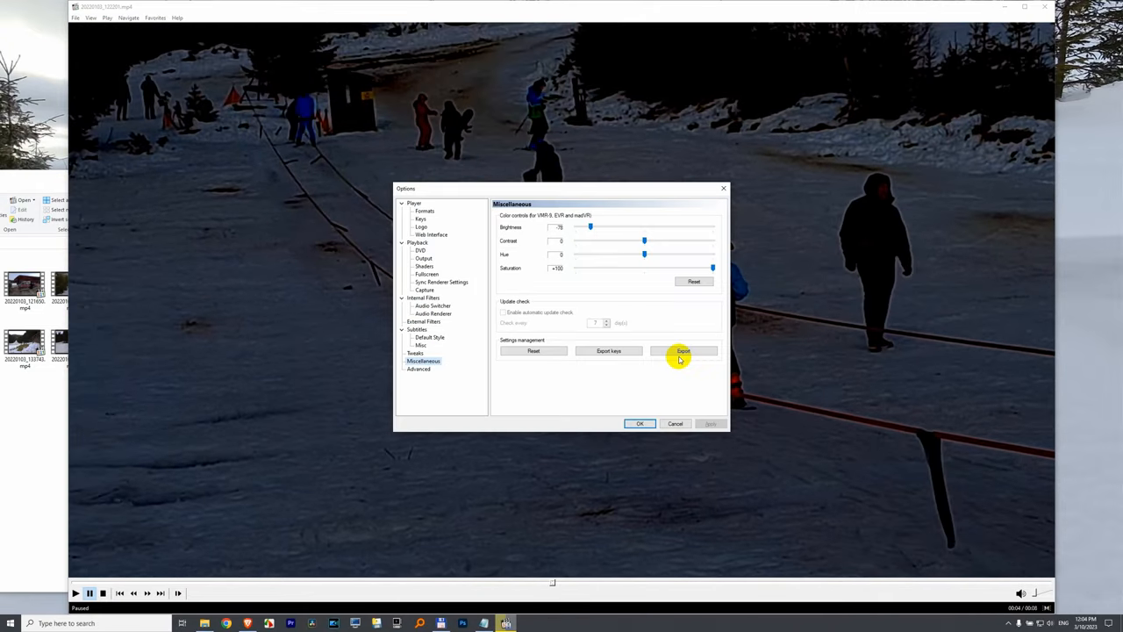
pyautogui.moveTo(664, 83)
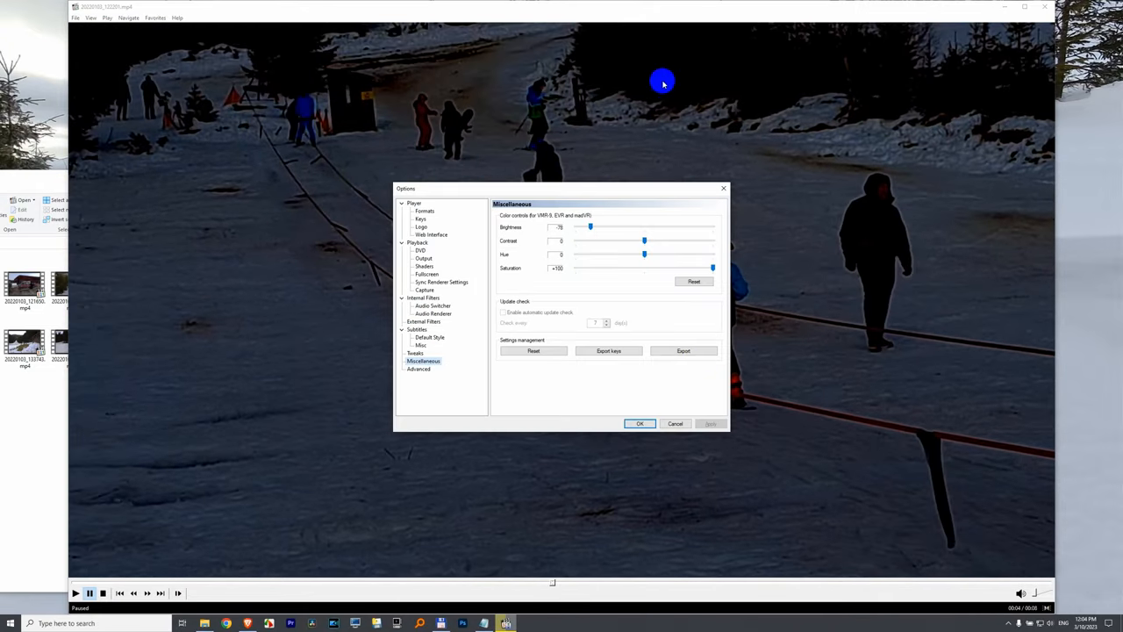